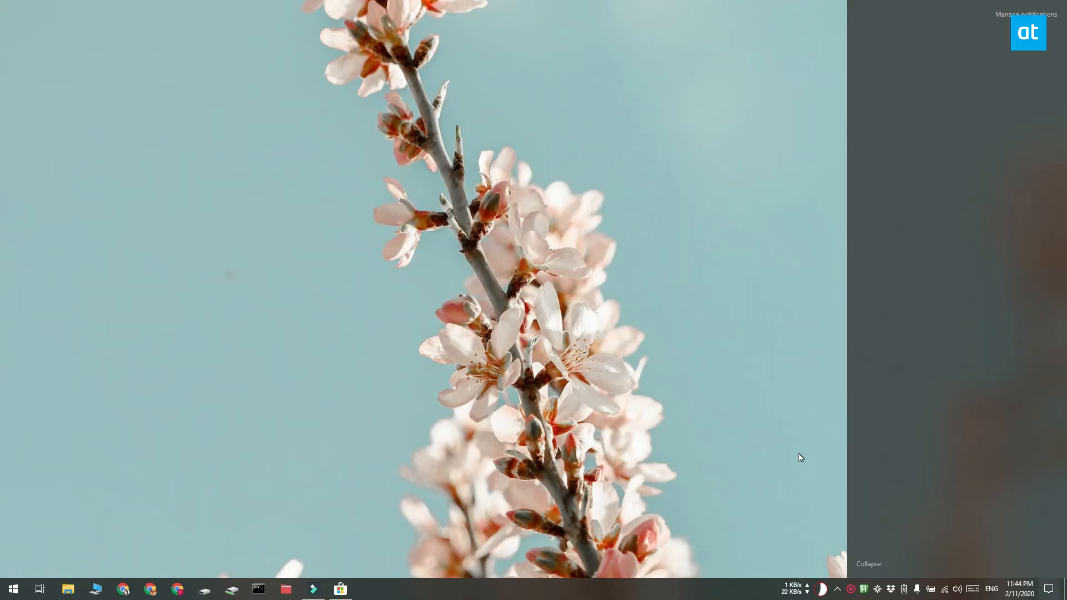
Raise the display brightness to about 43 from the Action Center quick settings
left_click(1050, 589)
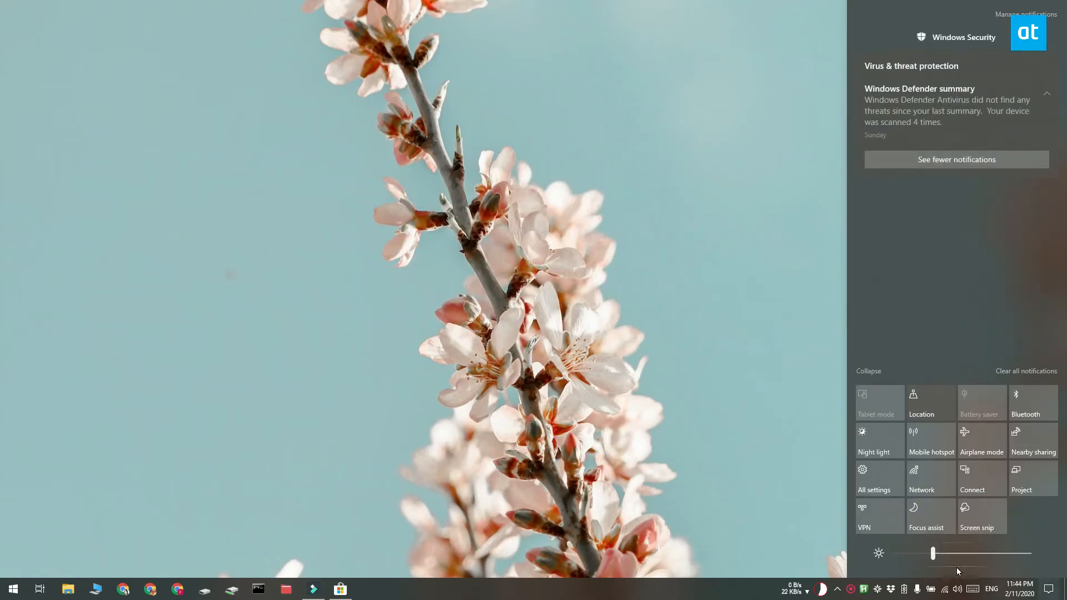
left_click_drag(932, 553, 955, 553)
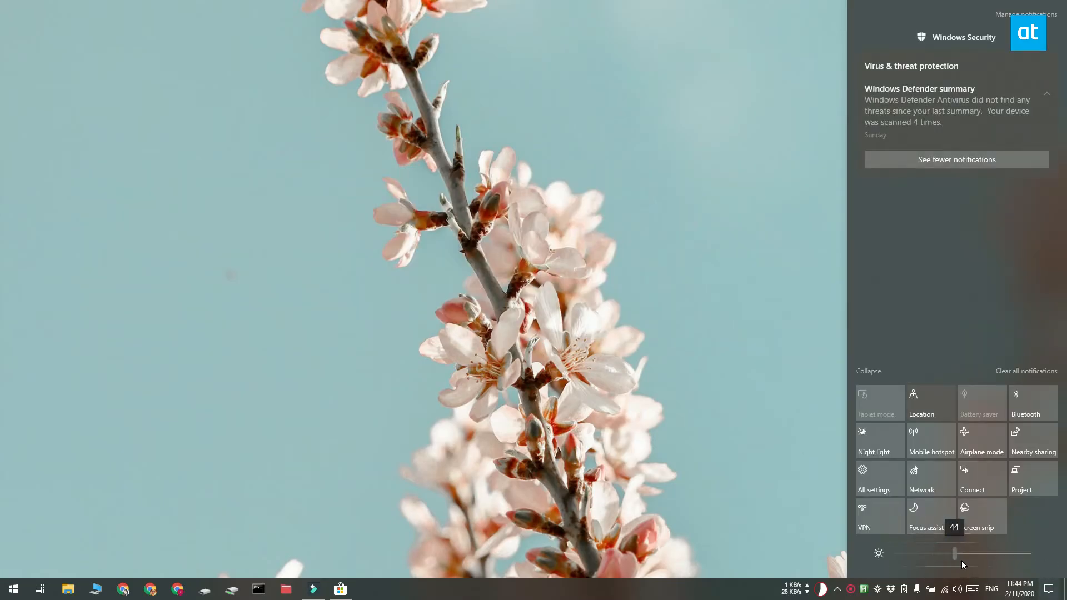
left_click_drag(954, 553, 952, 553)
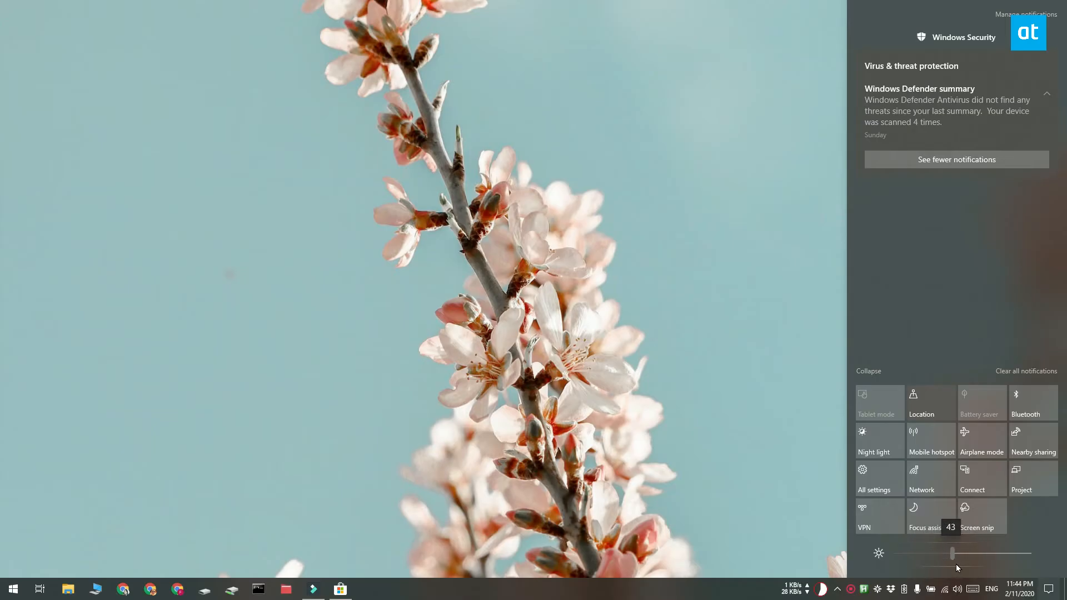
left_click_drag(953, 553, 935, 553)
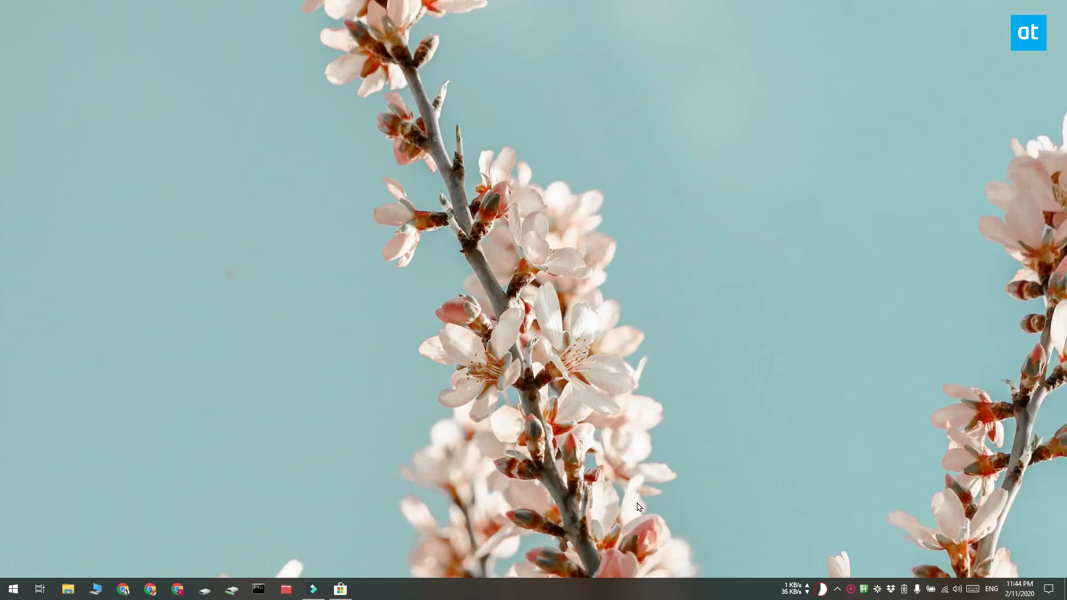
left_click(340, 589)
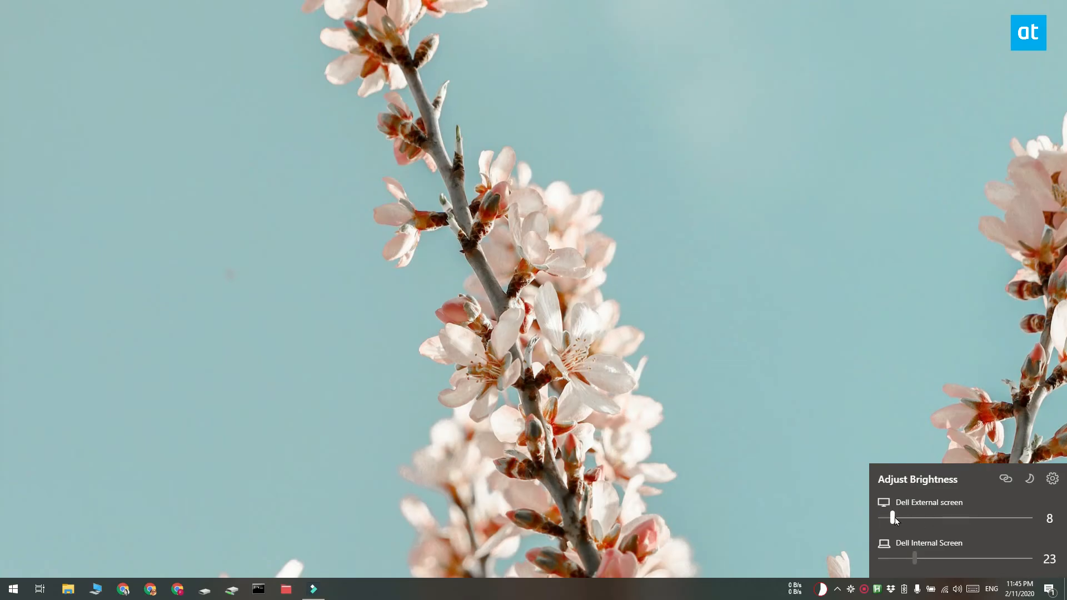
mouse_move(880, 539)
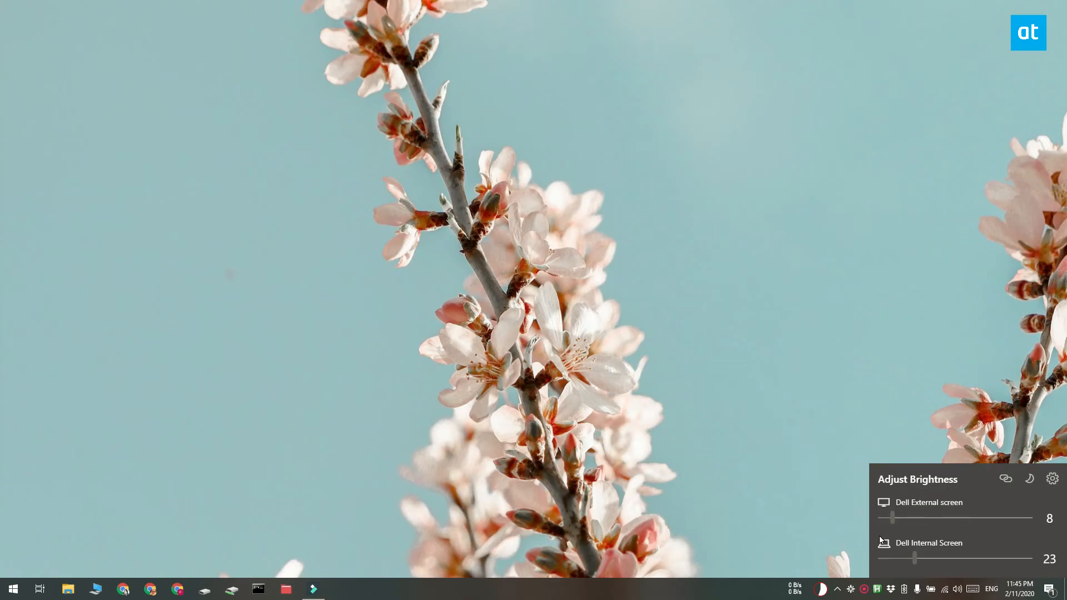
mouse_move(904, 552)
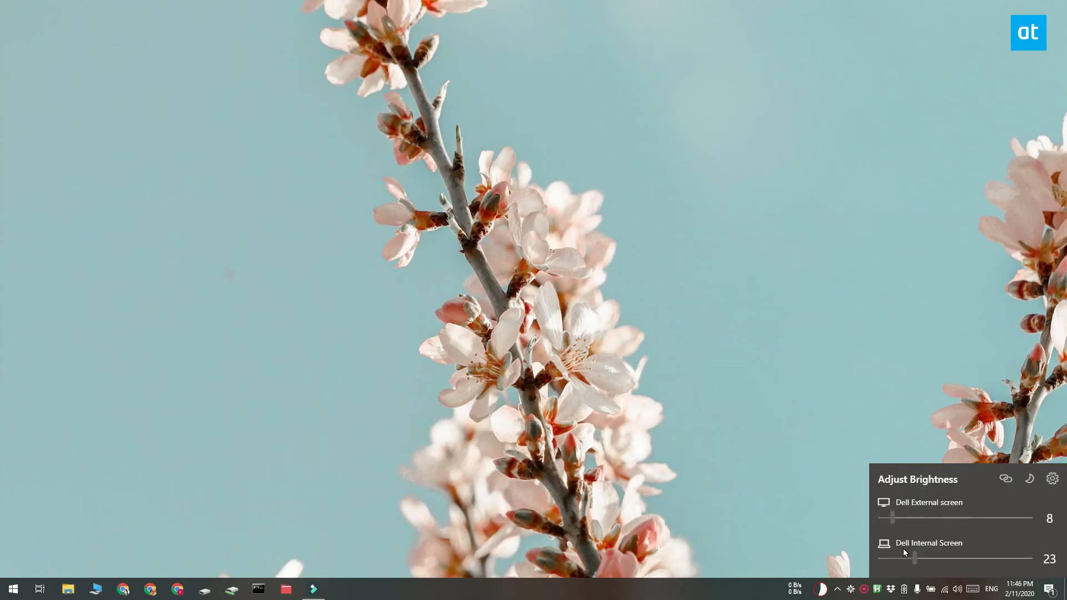
Drop the Dell External screen to 0, then move both linked screens together up to 32
left_click_drag(892, 518, 921, 518)
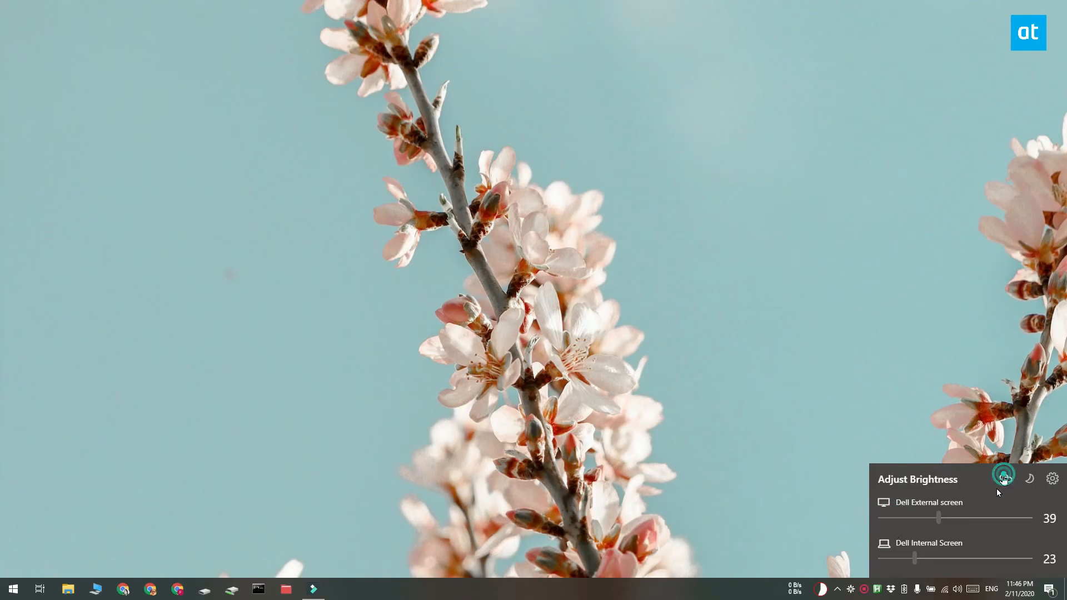
left_click_drag(939, 518, 880, 518)
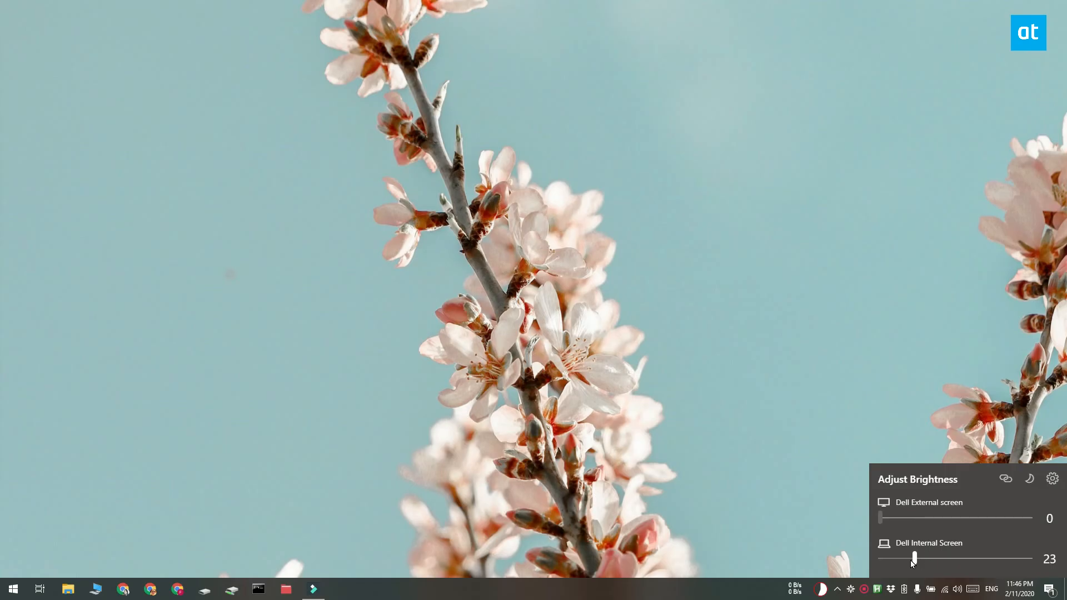
left_click_drag(913, 557, 880, 558)
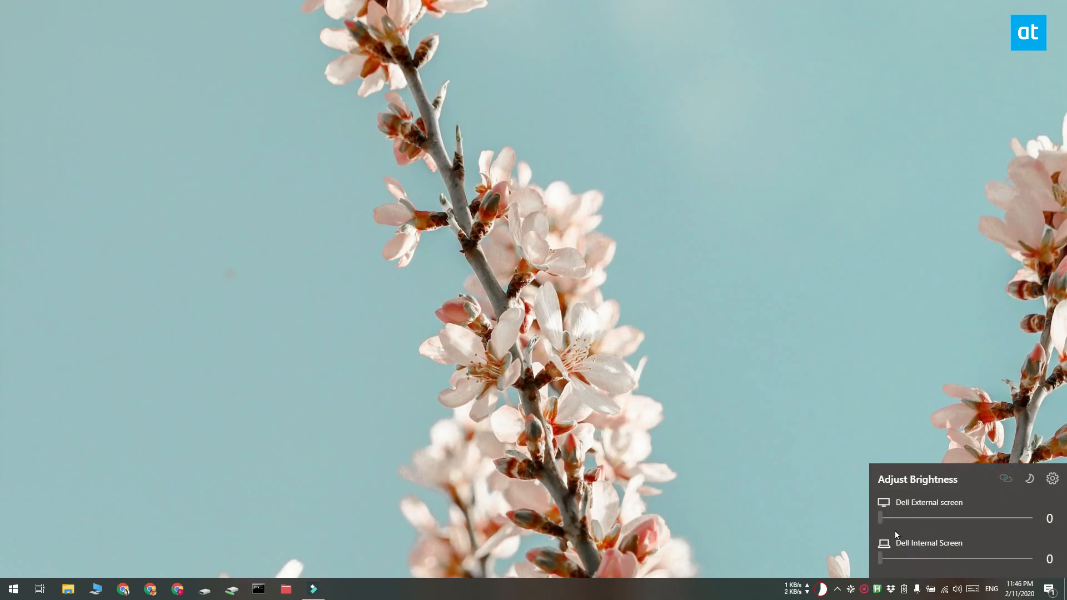
left_click_drag(881, 519, 928, 519)
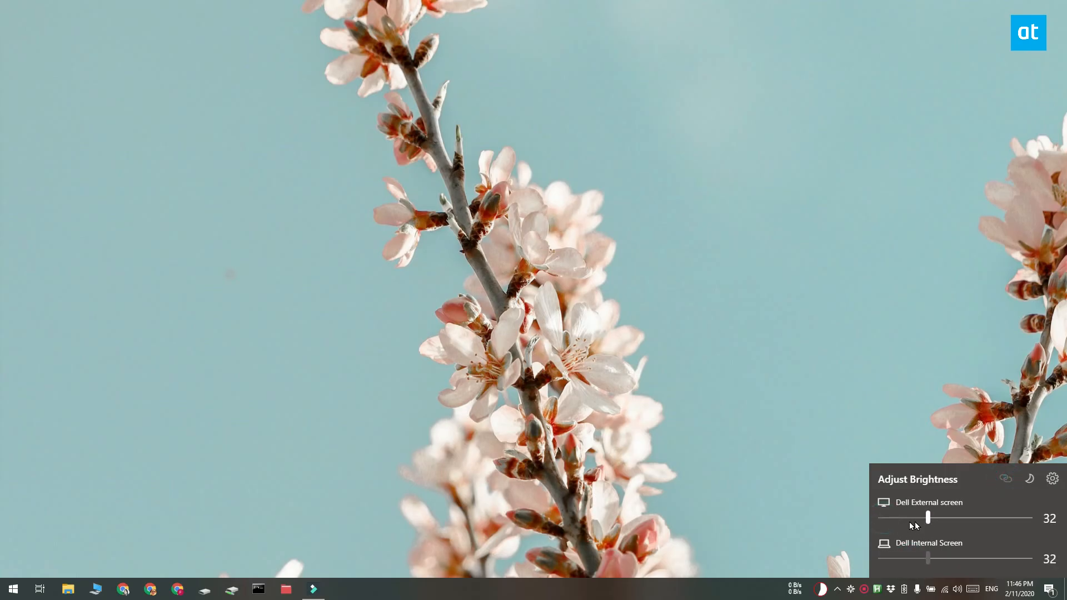
left_click_drag(928, 518, 953, 518)
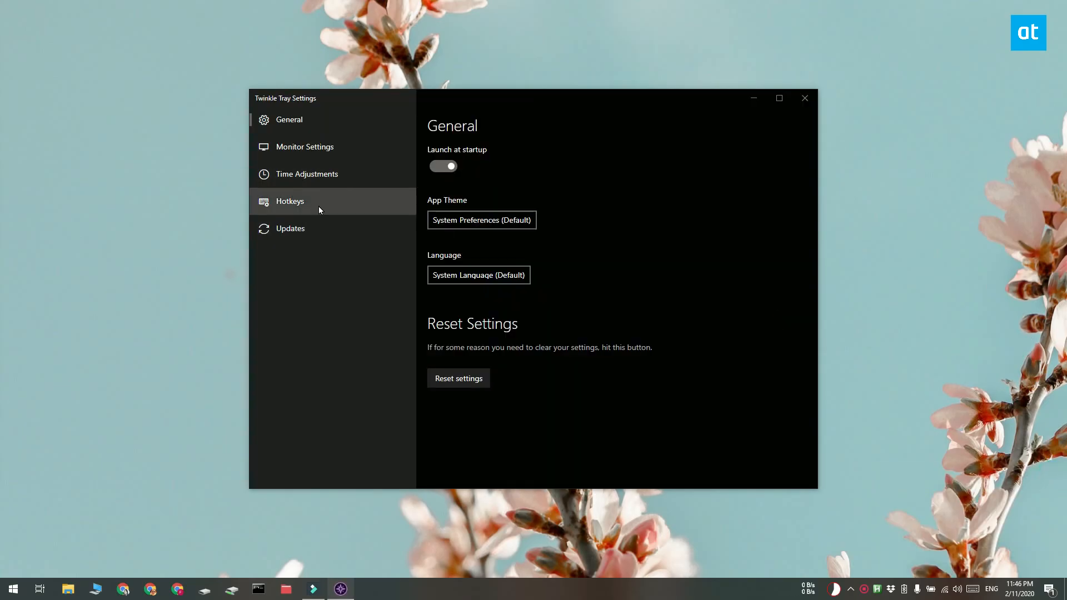
Show Monitor Settings and scroll to the Normalize Brightness 0–100 ranges for both Dell screens
left_click(305, 147)
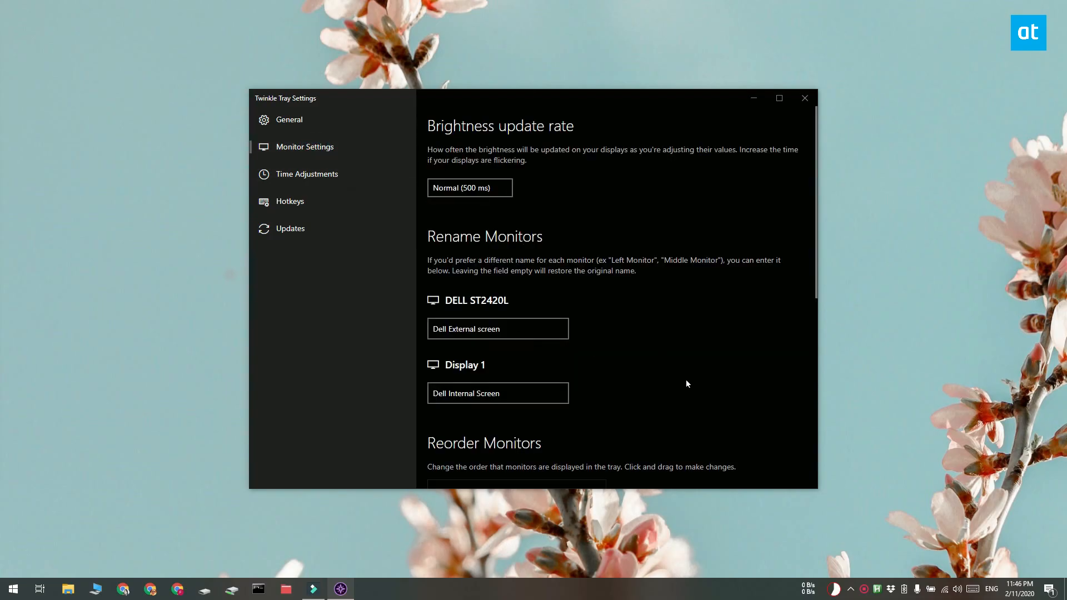
scroll("down", 3)
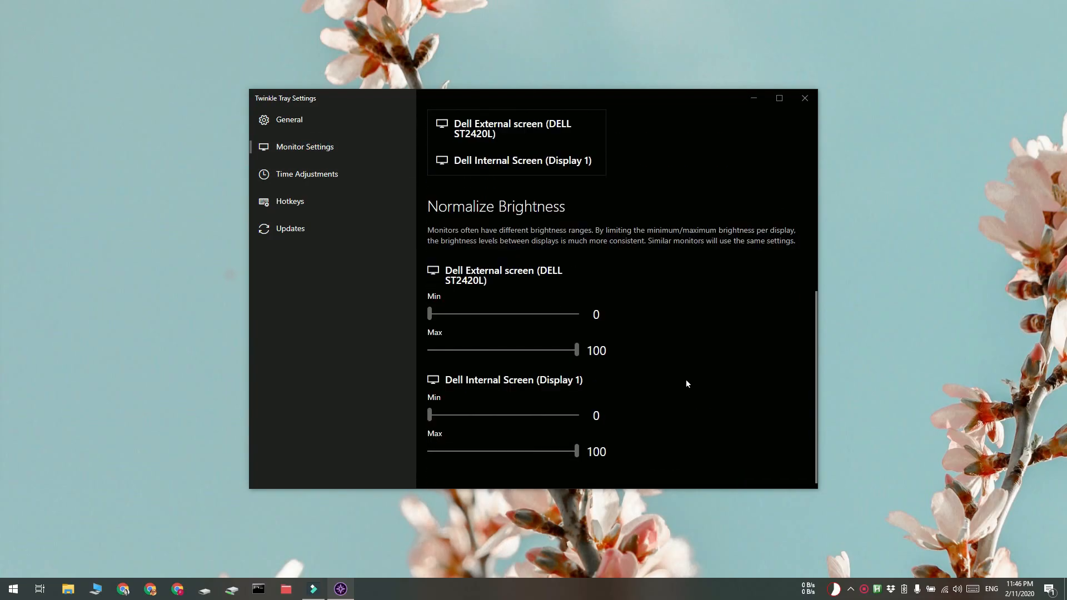